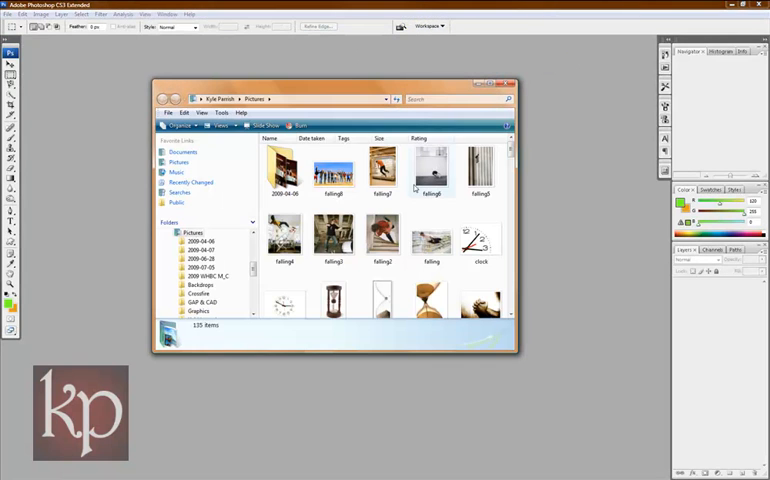
- Scroll the Pictures folder and open world.jpg in Photoshop
scroll(down, 3)
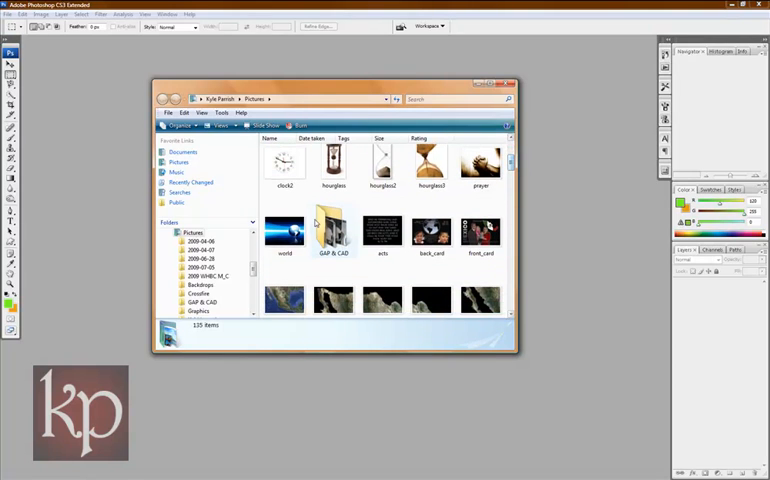
click(508, 83)
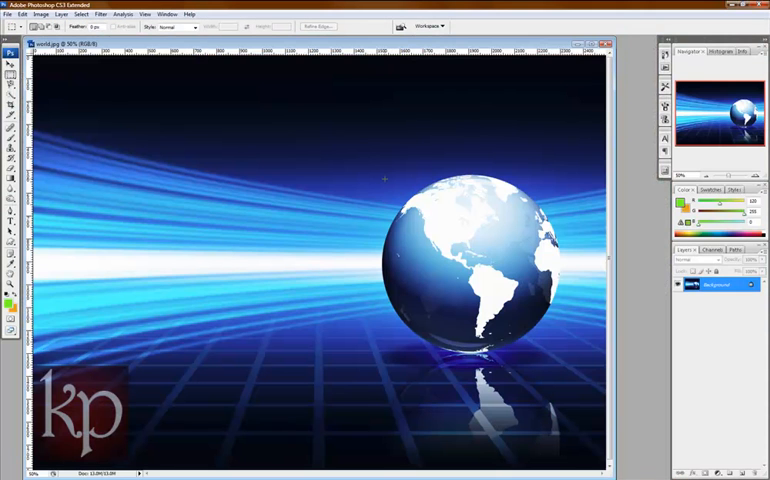
mouse_move(503, 67)
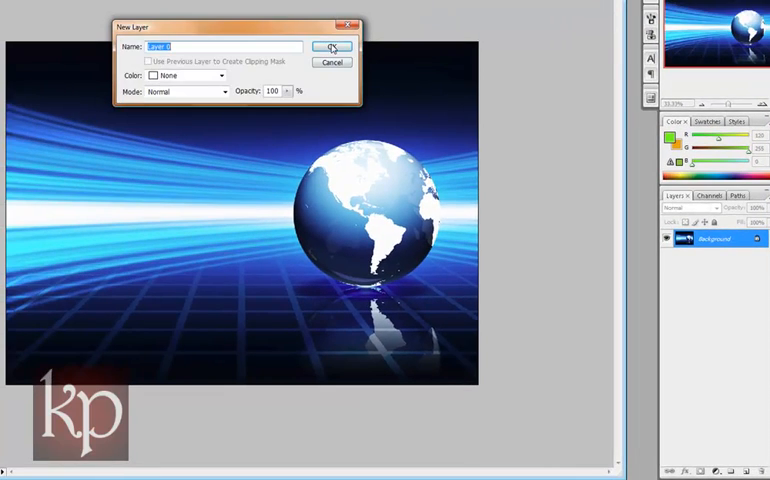
- Convert the Background into Layer 0 and duplicate it with Ctrl+J
click(332, 47)
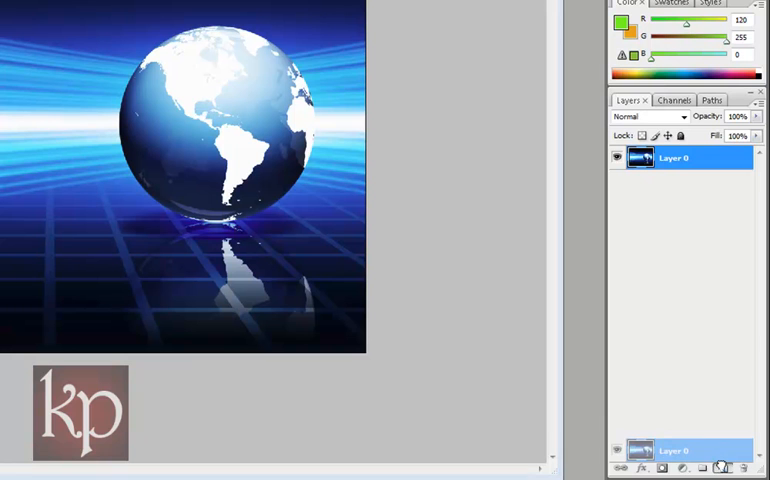
key(ctrl+j)
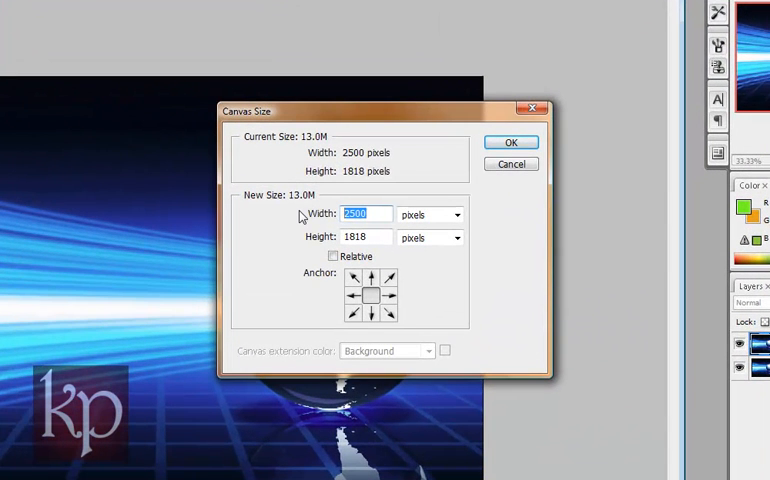
- Resize the canvas to 4000 px wide with the left-middle anchor
text(4000)
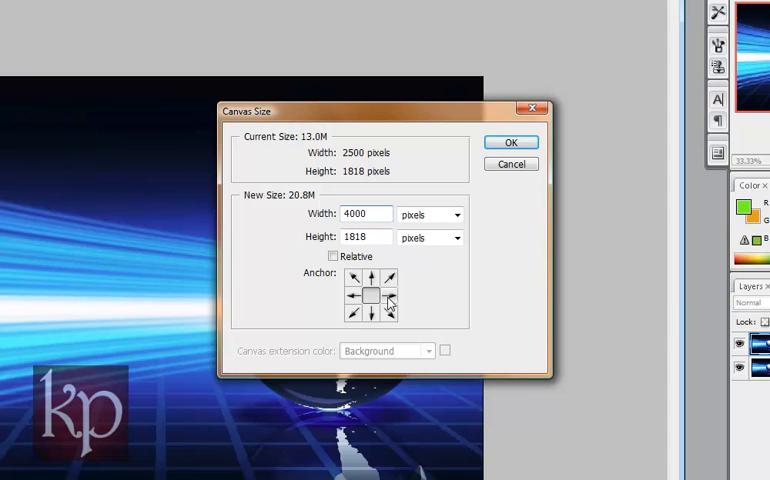
click(352, 278)
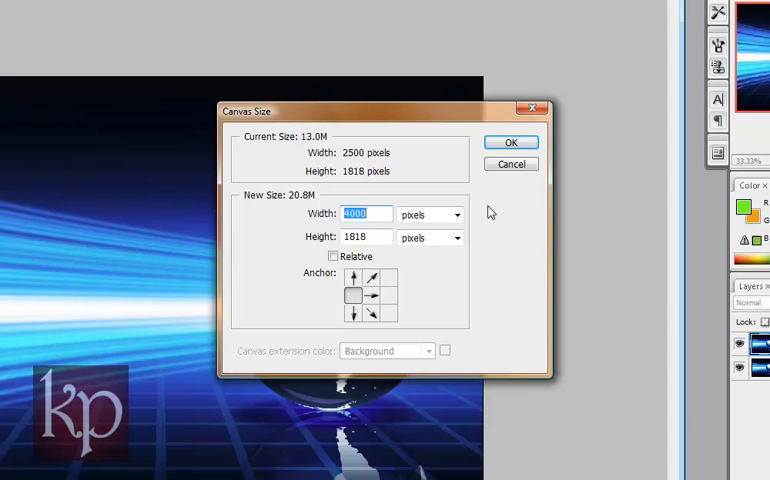
click(510, 141)
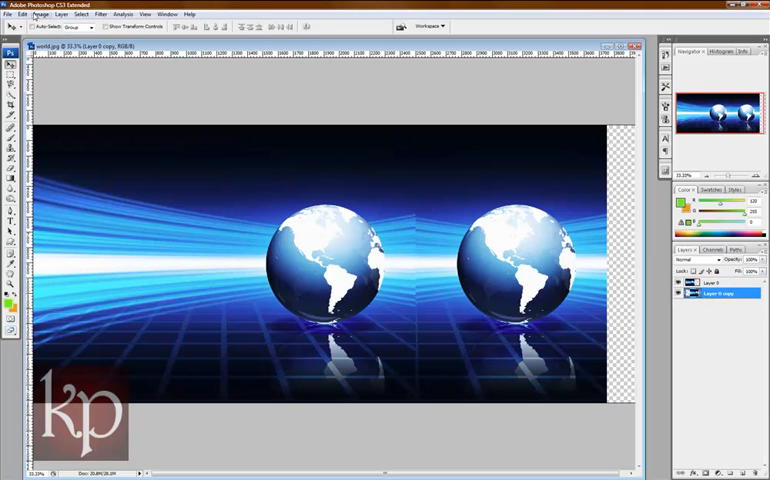
- Flip the copied layer horizontally with Edit > Transform > Flip Horizontal
click(22, 14)
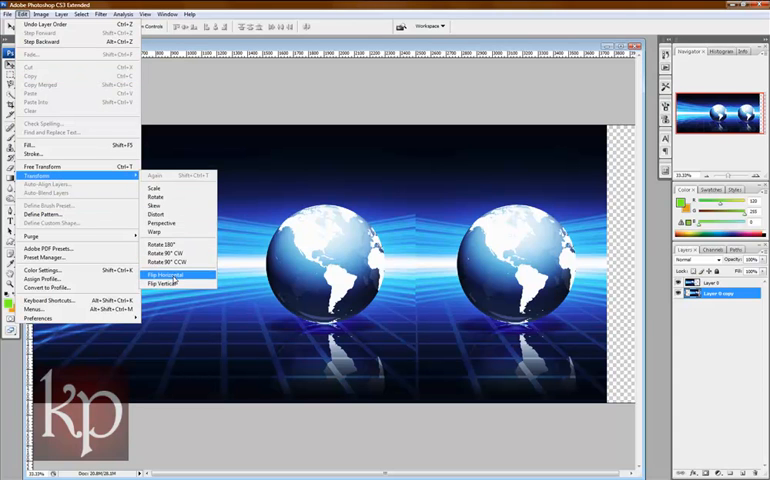
click(165, 274)
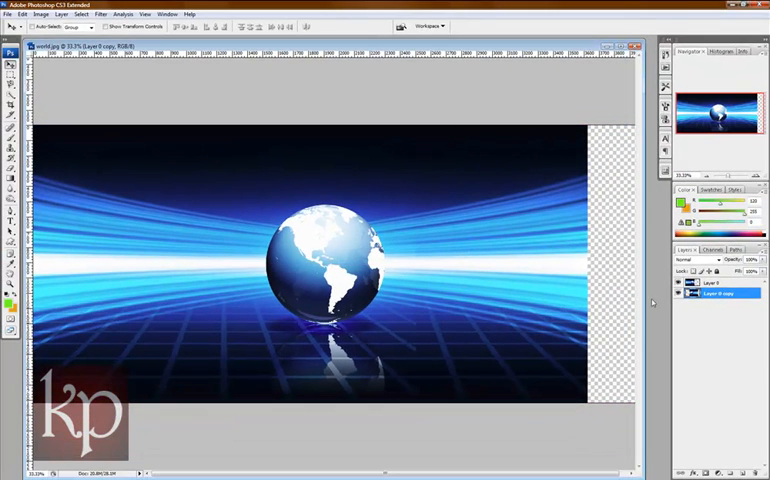
- Make Layer 0 active and set the Eraser Tool to a soft 104 px brush
click(720, 282)
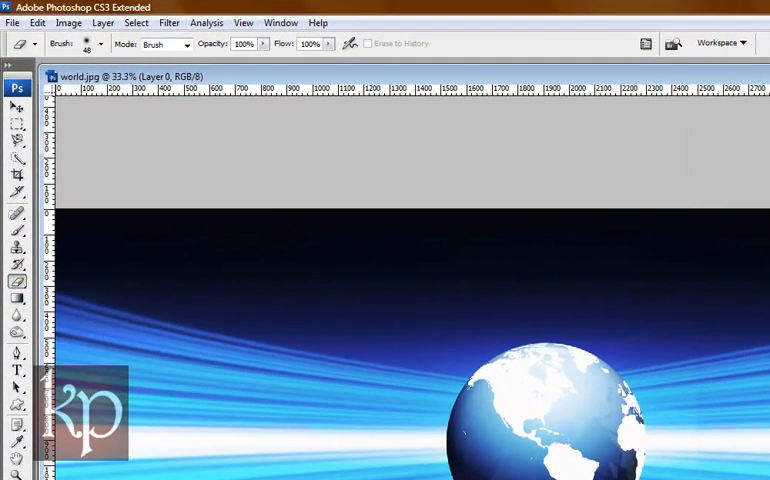
click(18, 281)
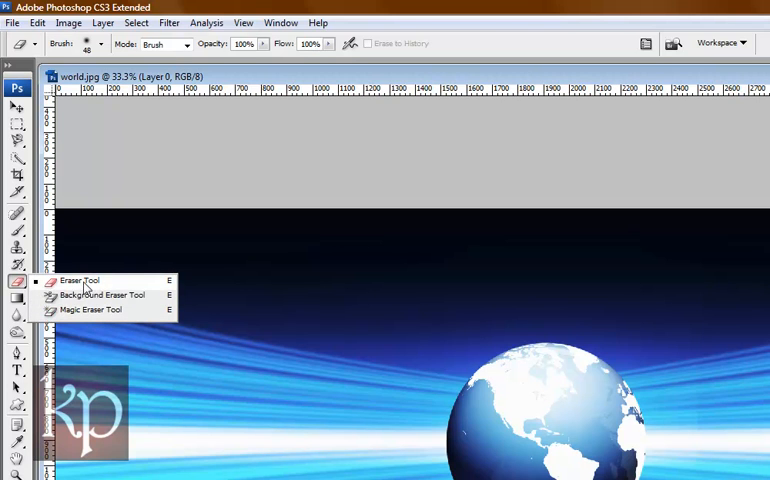
mouse_move(94, 283)
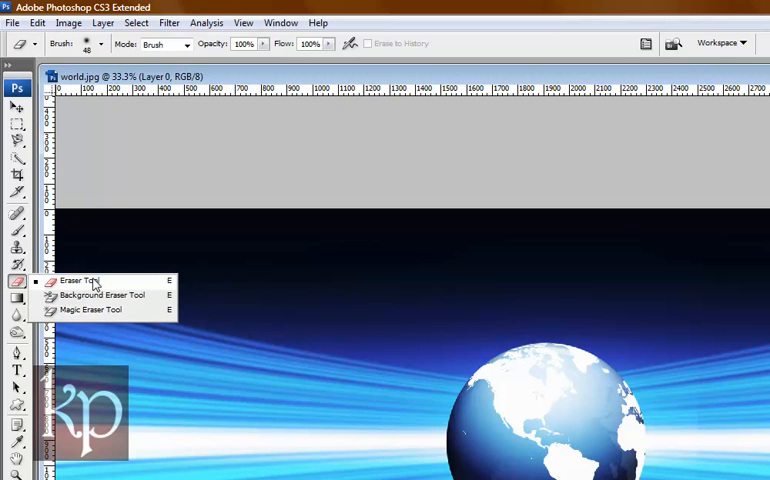
click(80, 280)
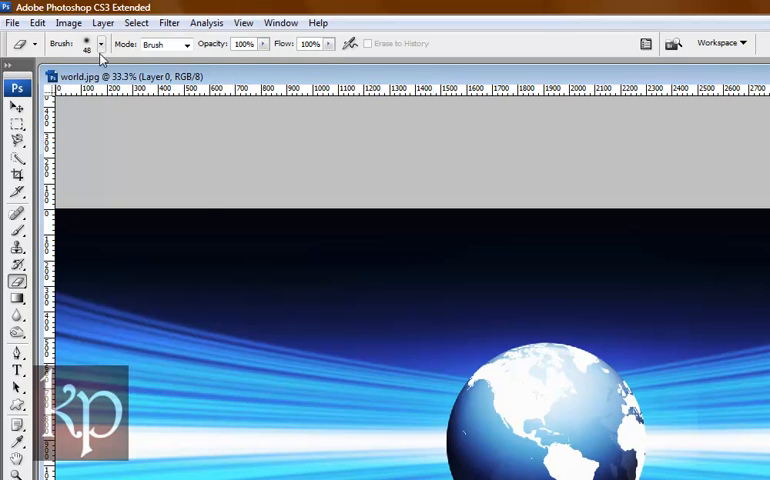
click(99, 43)
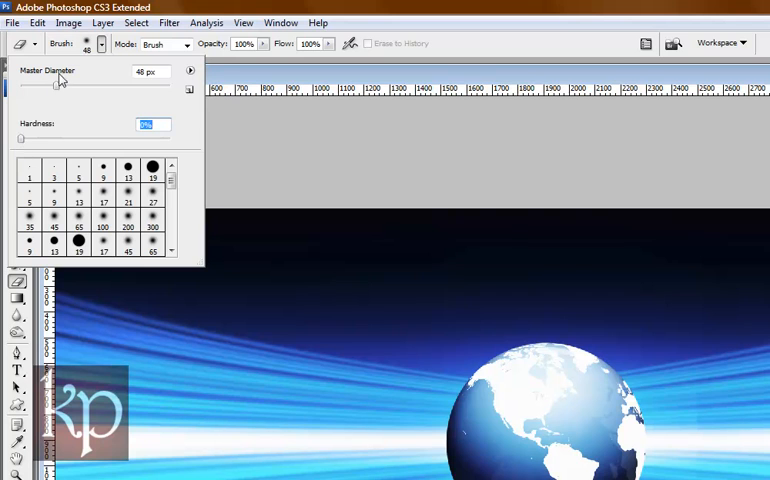
drag(58, 88, 98, 88)
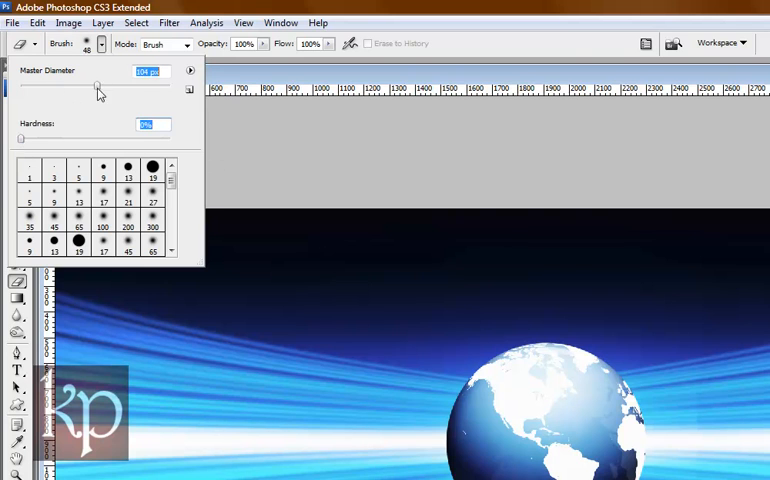
drag(98, 88, 140, 88)
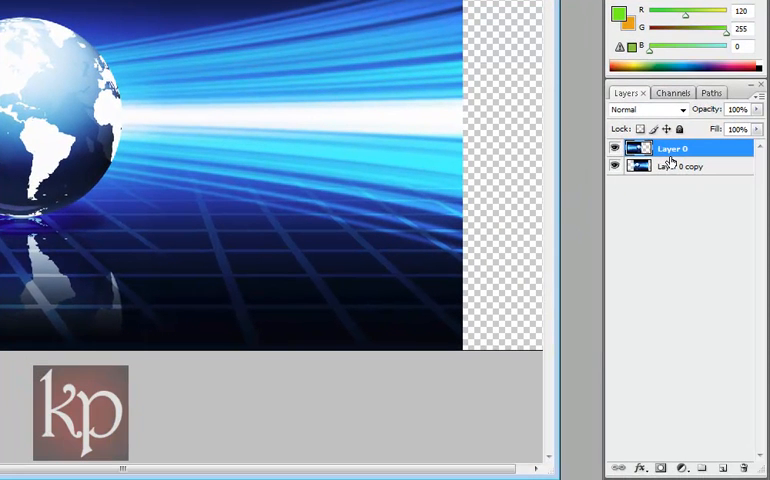
- Select Layer 0 and its copy, then apply Merge Layers
click(683, 166)
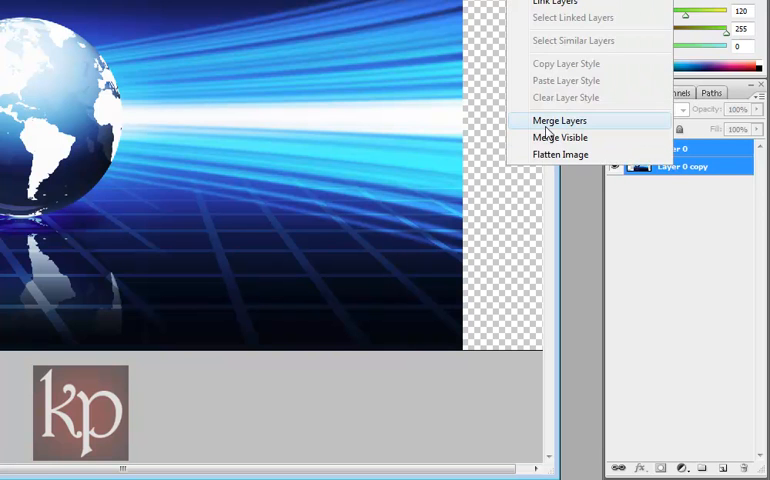
click(560, 120)
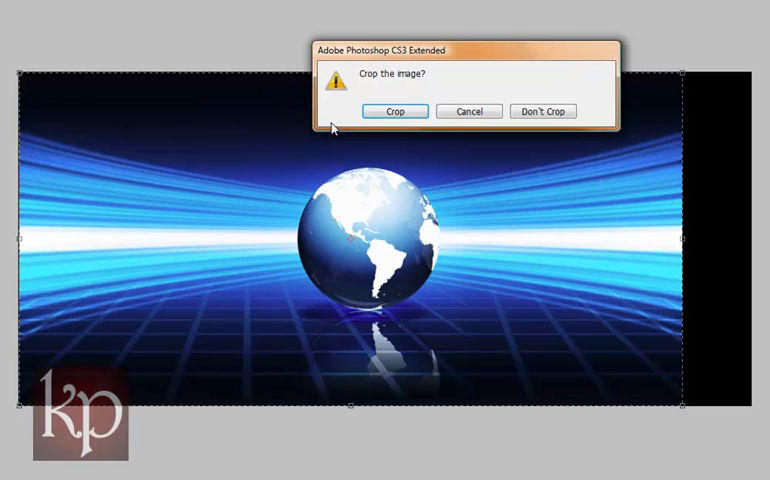
- Confirm the crop that removes the transparent strip on the right
click(394, 111)
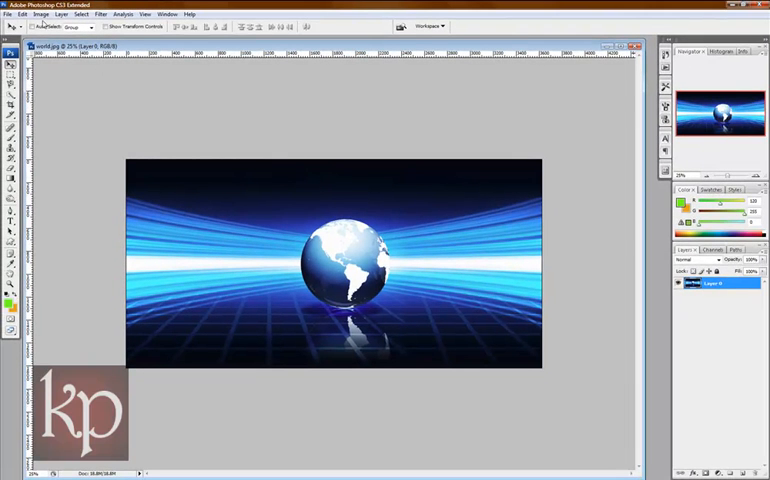
click(42, 14)
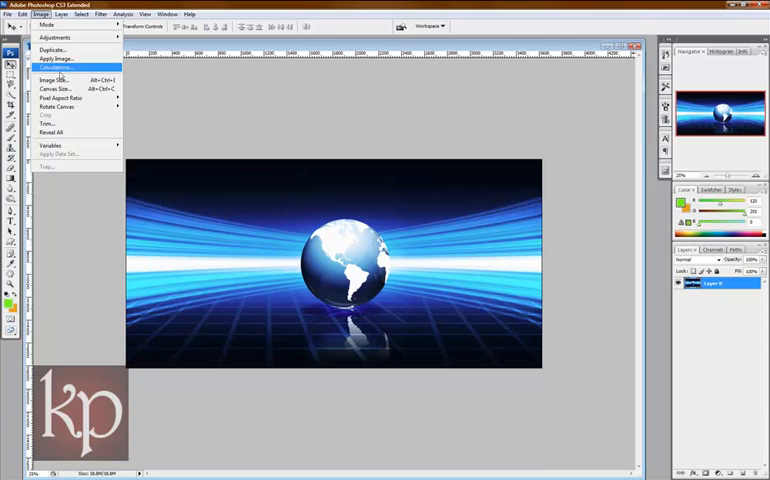
click(55, 89)
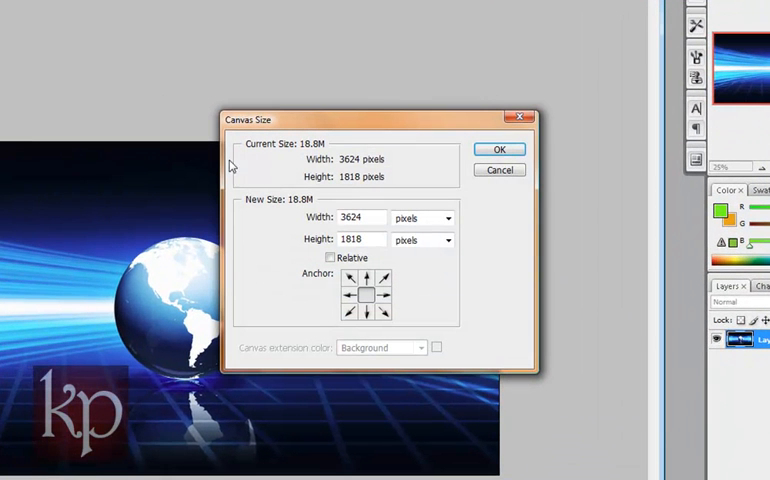
click(360, 218)
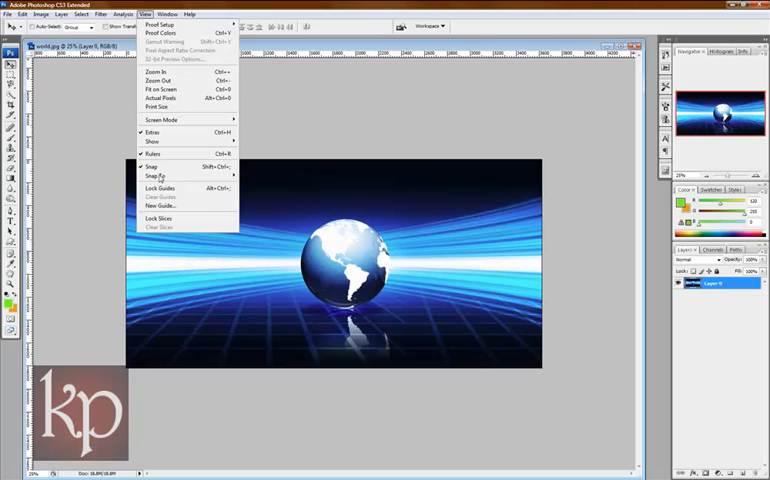
- Add a vertical guide near the 1800 px mark through the globe's centre
click(160, 206)
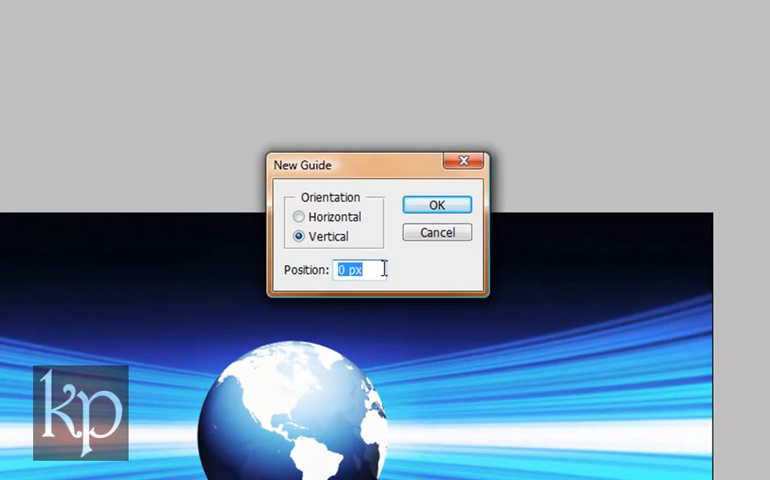
text(18)
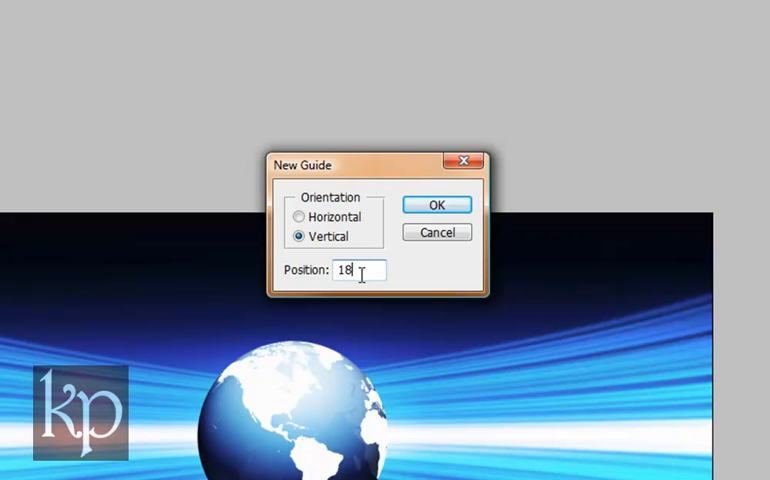
click(437, 204)
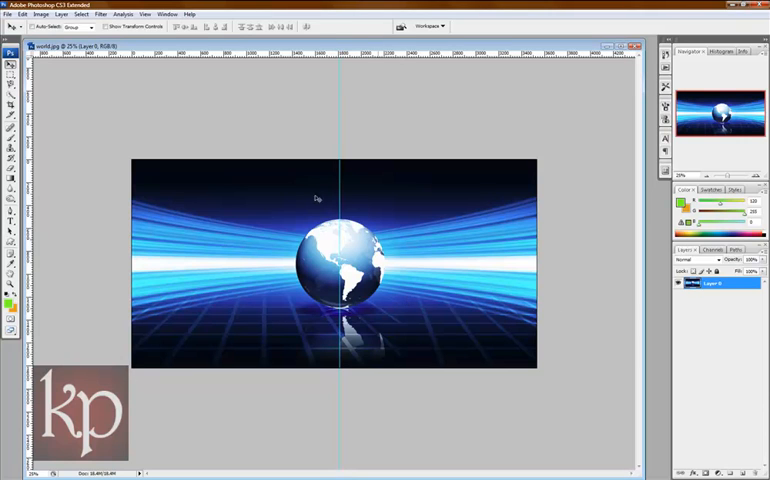
mouse_move(630, 292)
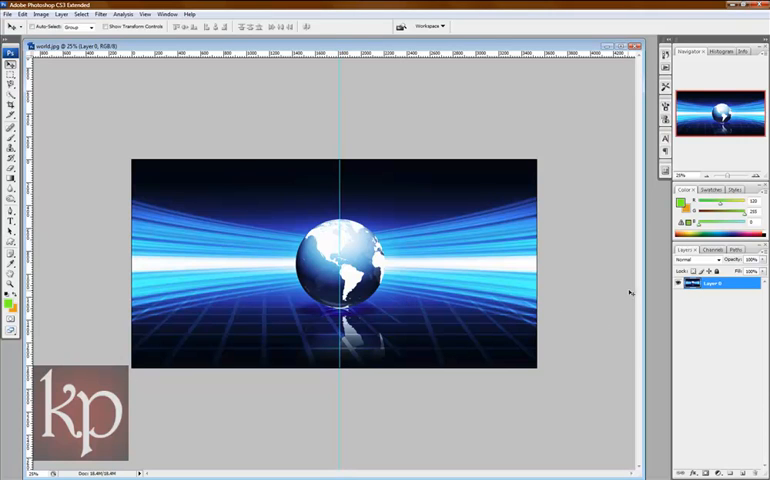
- Hide the centre guide from the panorama using the menu bar
click(146, 13)
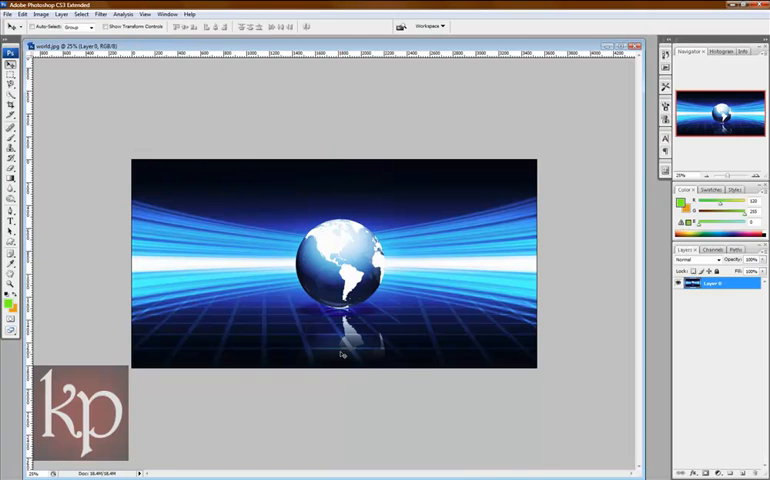
mouse_move(710, 388)
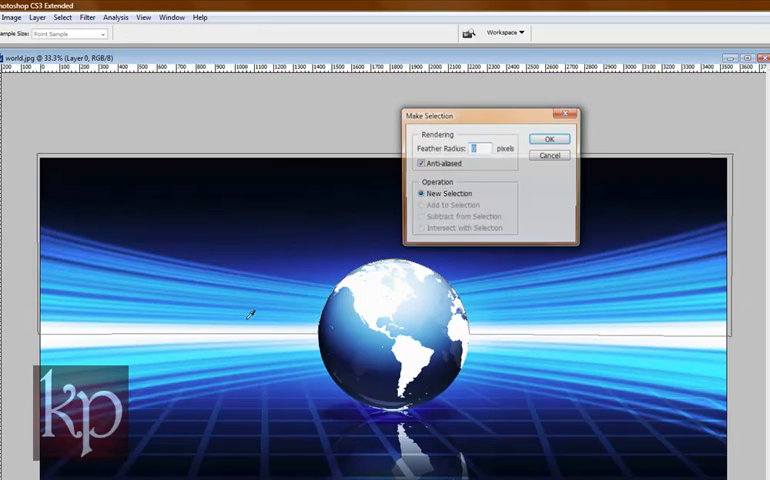
- Turn the path into a selection, copy it to Layer 1, and hide Layer 0
click(550, 138)
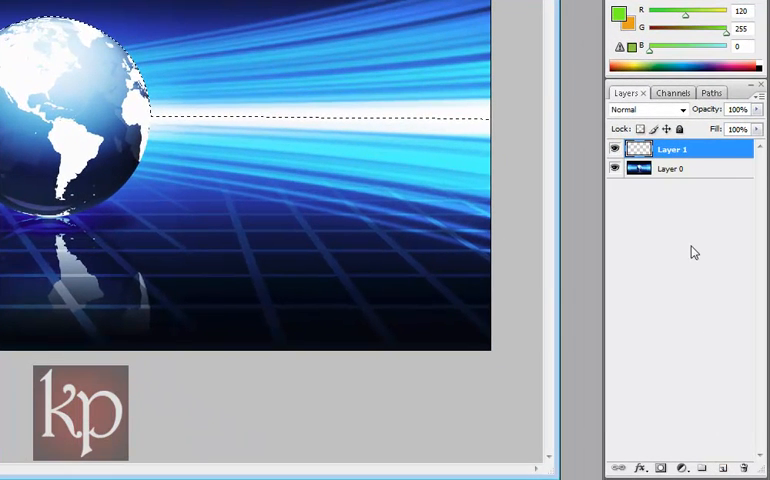
click(670, 168)
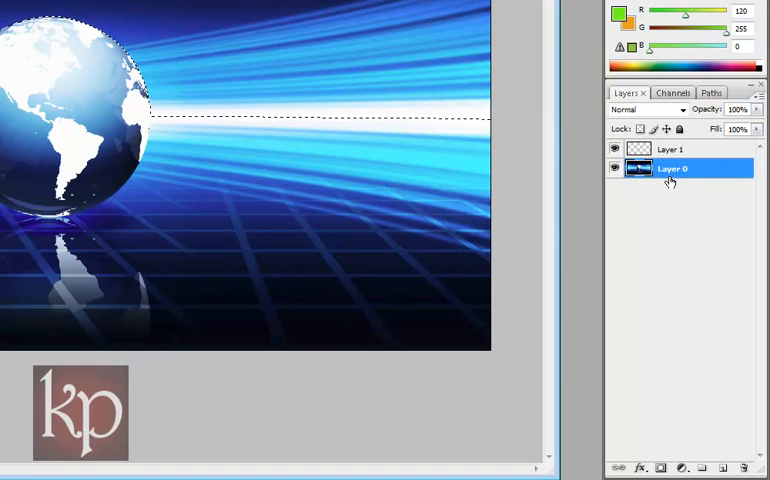
click(671, 149)
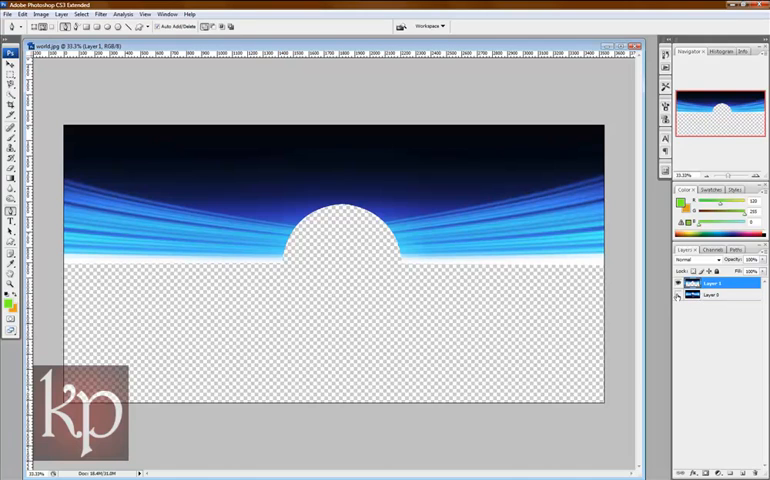
- Show Layer 0 again and flip the copied Layer 1 vertically to mirror the streaks
click(679, 293)
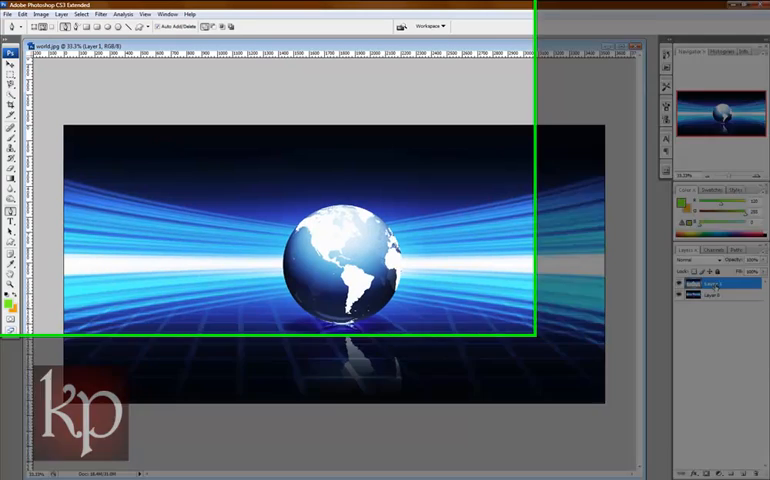
click(33, 19)
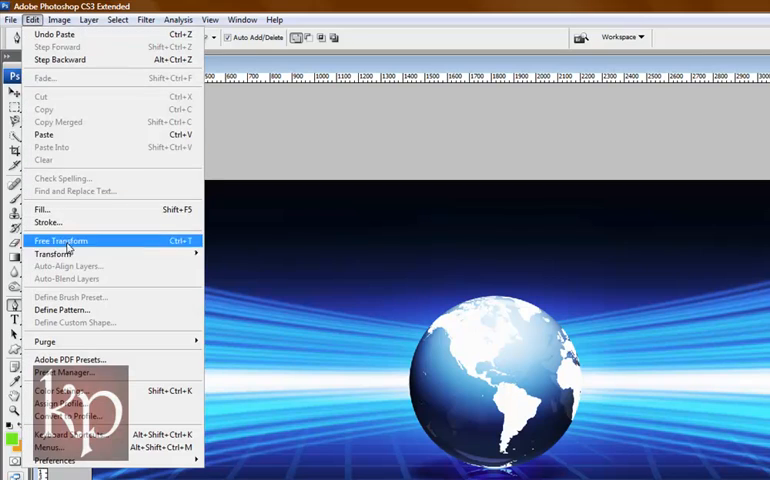
mouse_move(52, 254)
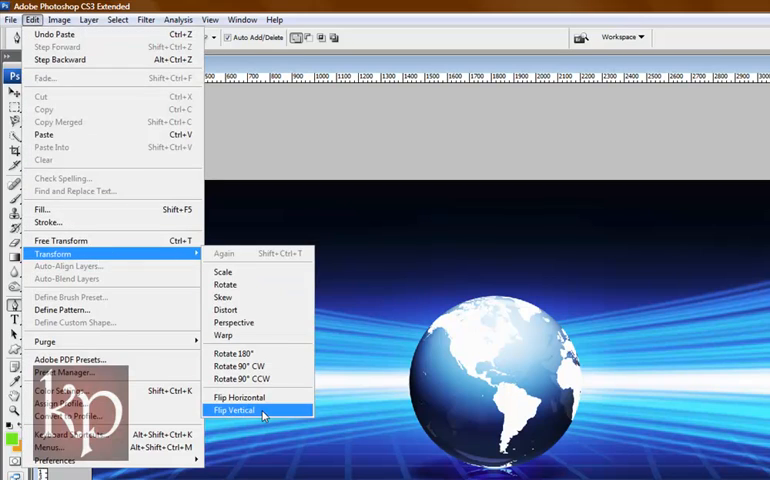
click(233, 410)
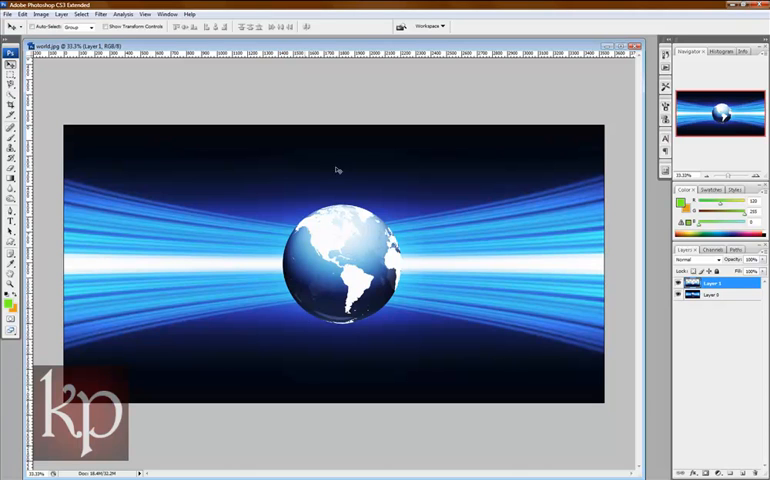
mouse_move(505, 357)
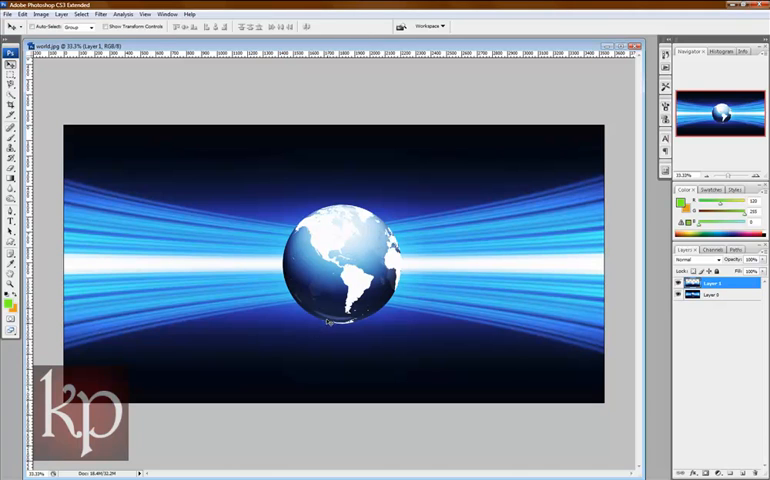
mouse_move(165, 388)
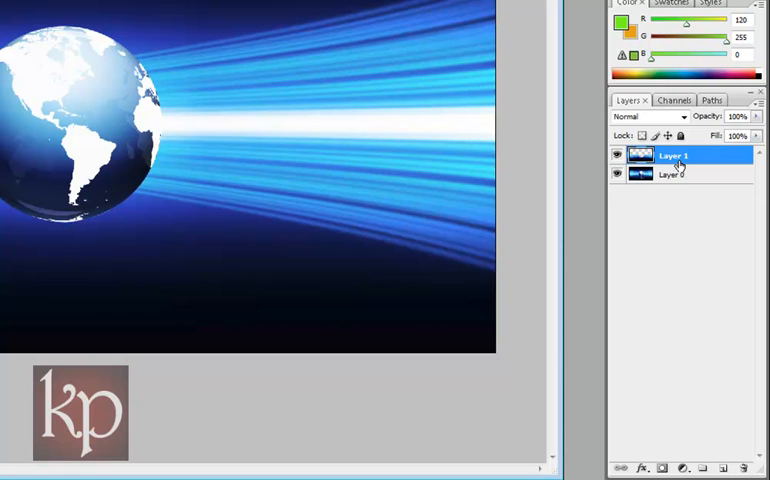
- Select the flipped Layer 1 and bring up its layer context menu
click(672, 174)
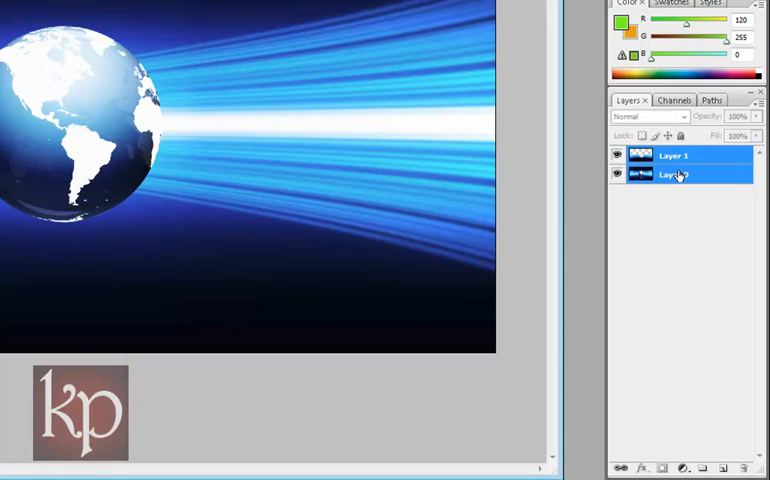
right_click(673, 175)
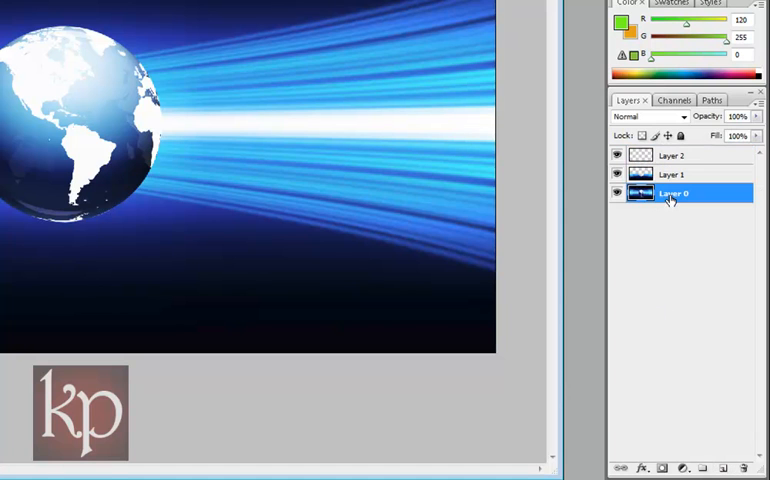
mouse_move(15, 37)
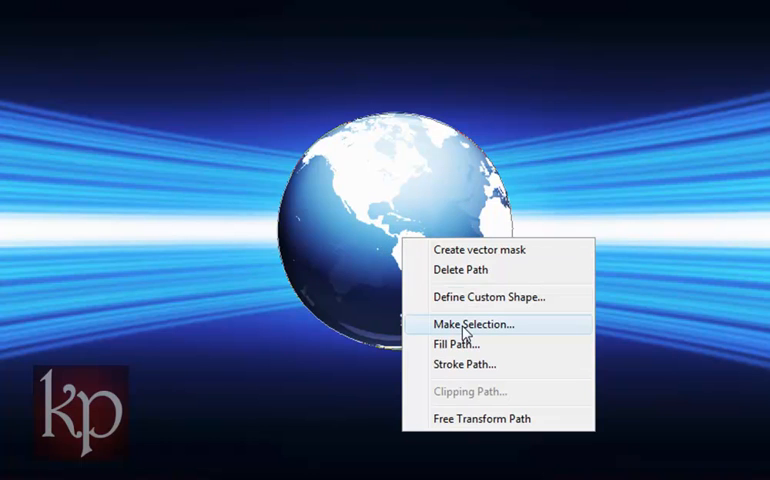
- Turn the globe outline into a selection, make Layer 2 active, and hide the lower layers
click(463, 323)
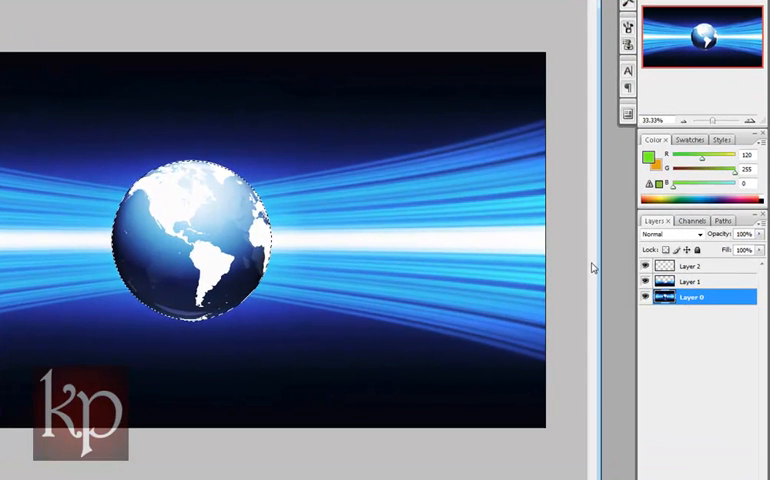
click(697, 266)
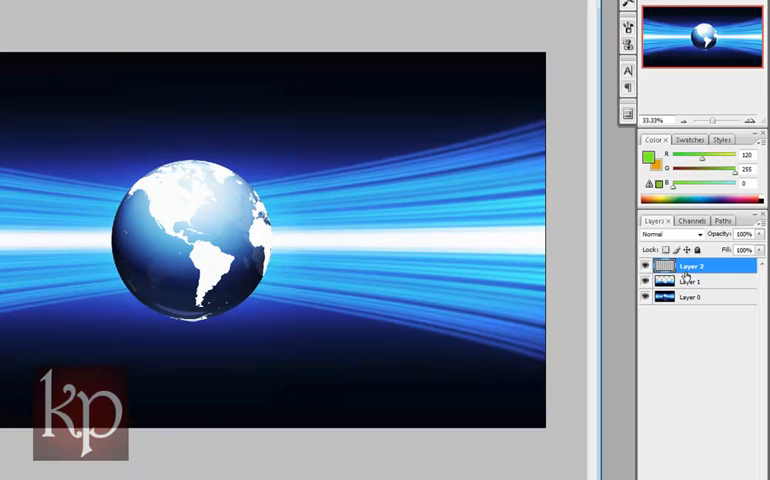
click(645, 281)
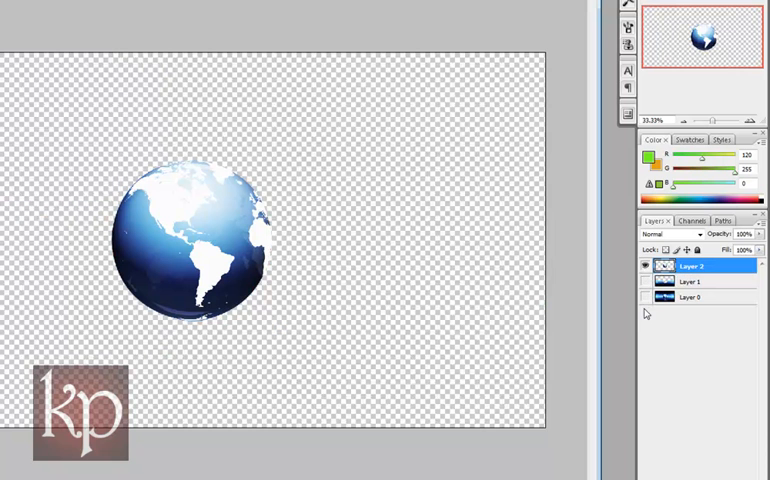
- Make the background layers below the globe visible again
click(646, 297)
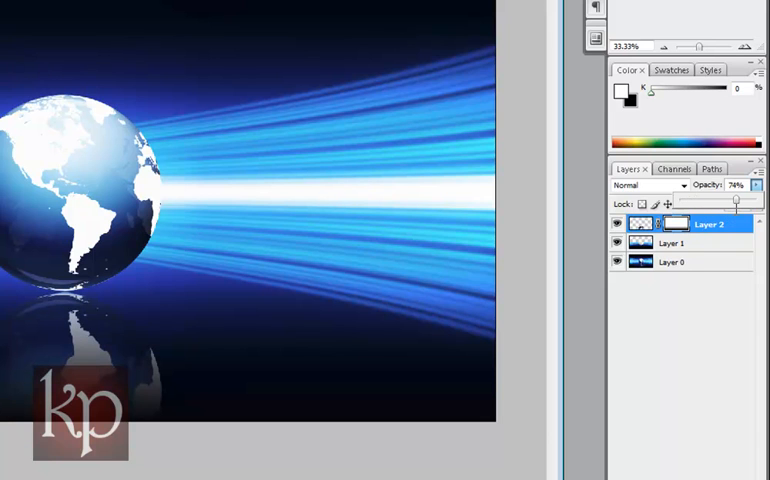
- Drag Layer 2's opacity to about 75% and pick Layer 2 from the canvas
drag(730, 199, 738, 199)
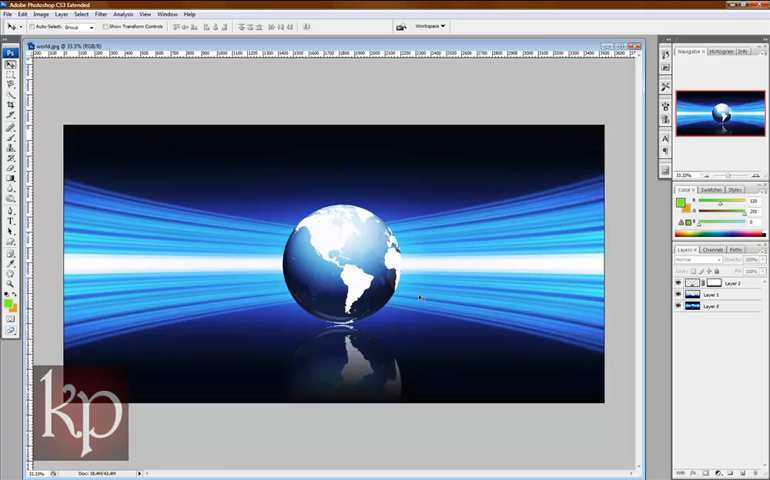
right_click(686, 284)
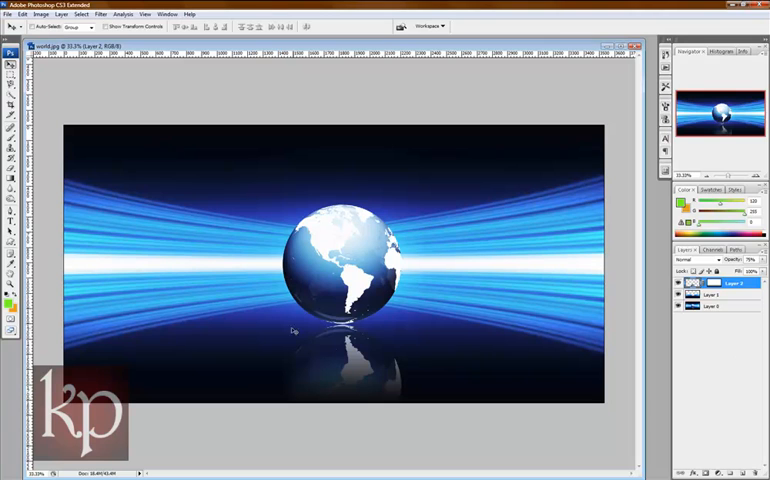
mouse_move(293, 330)
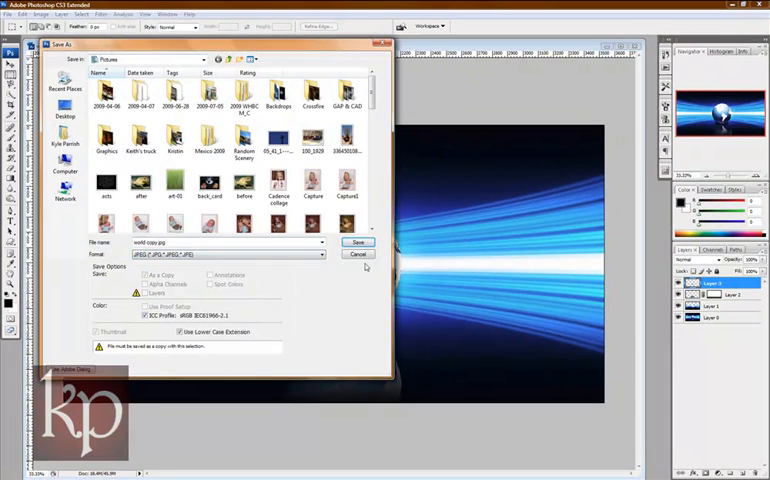
- Save the composition as 'world copy.jpg' in JPEG format in Pictures
click(358, 242)
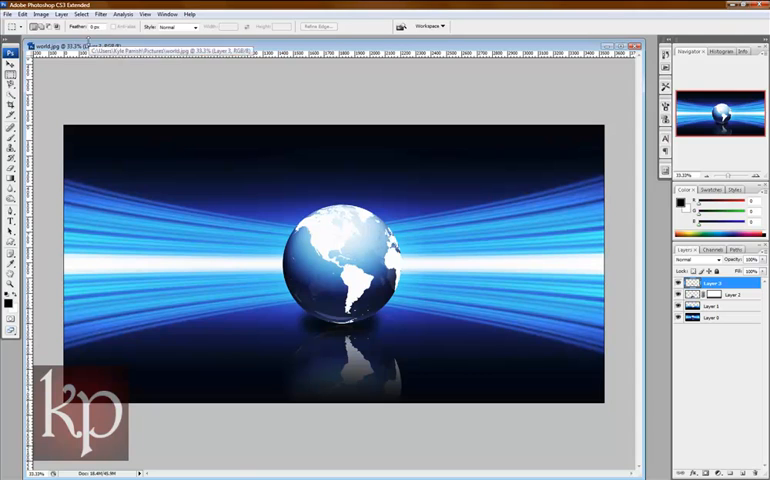